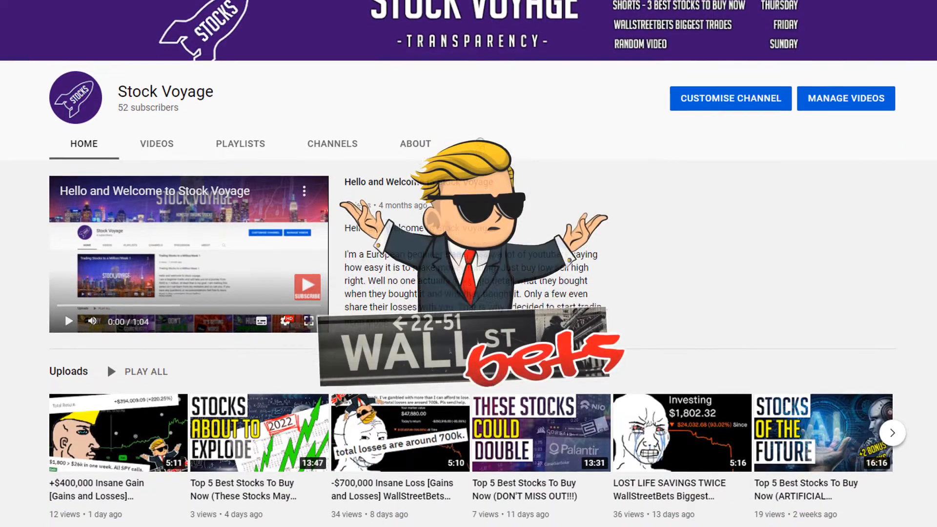
- Open the Loss-flaired post's gallery, from its Investing chart to the -$72,311.17 one-year P&L
scroll("down", 3)
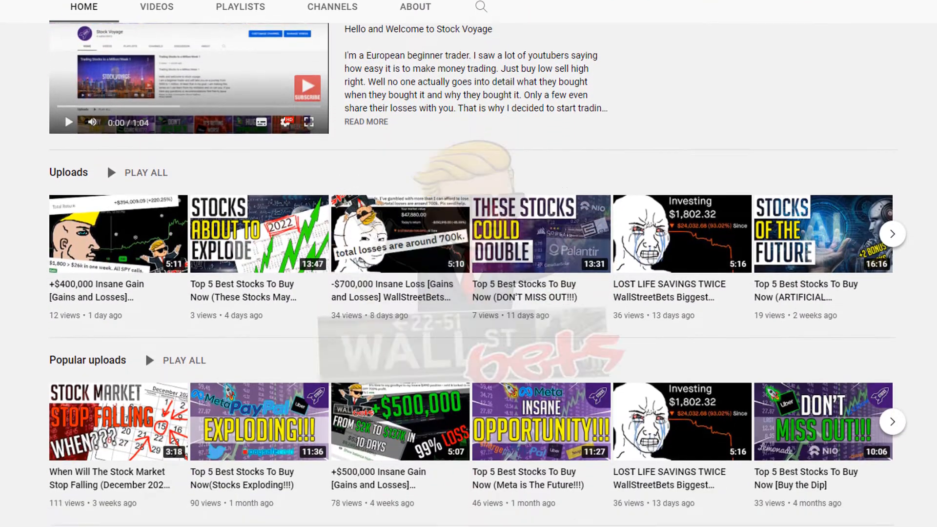
scroll("down", 3)
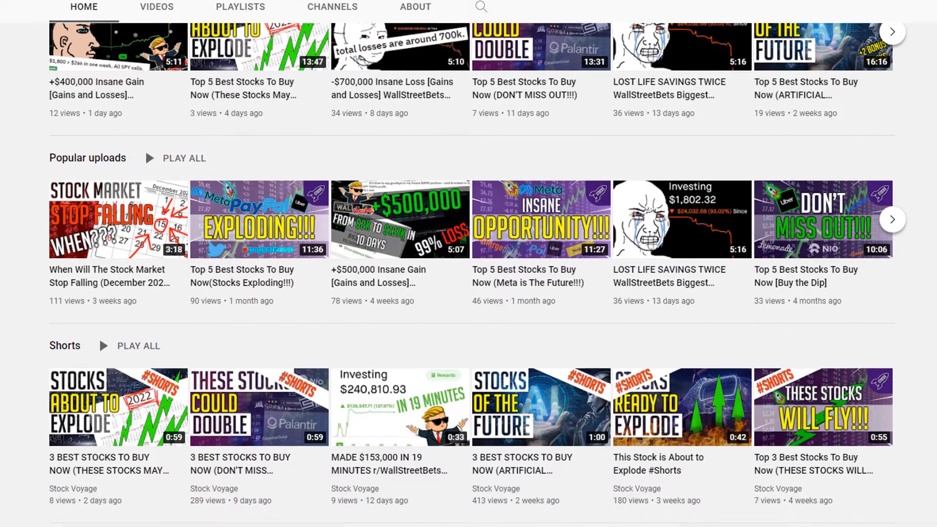
scroll("down", 3)
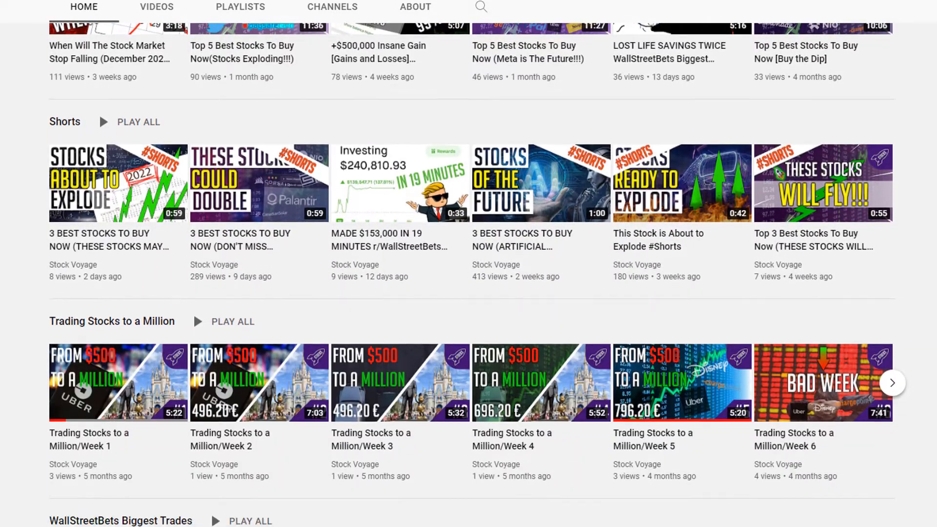
scroll("down", 3)
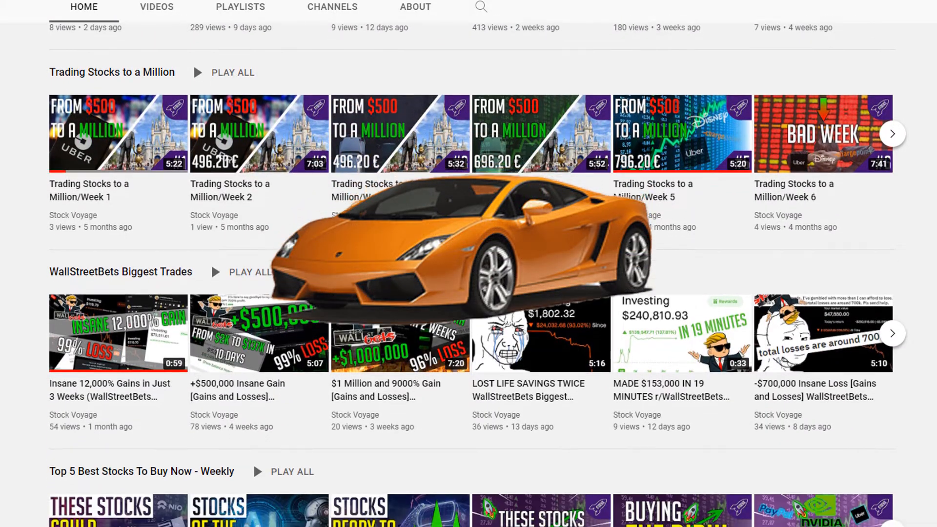
scroll("down", 3)
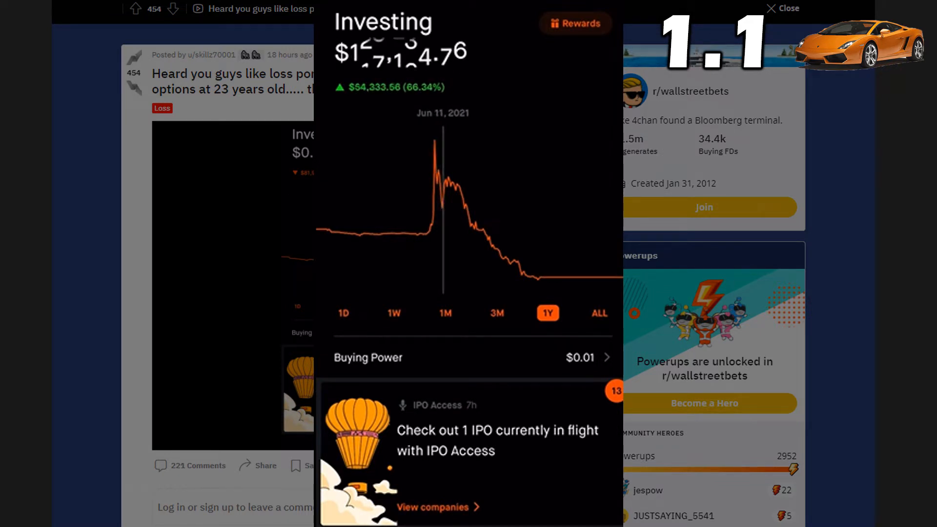
mouse_move(459, 209)
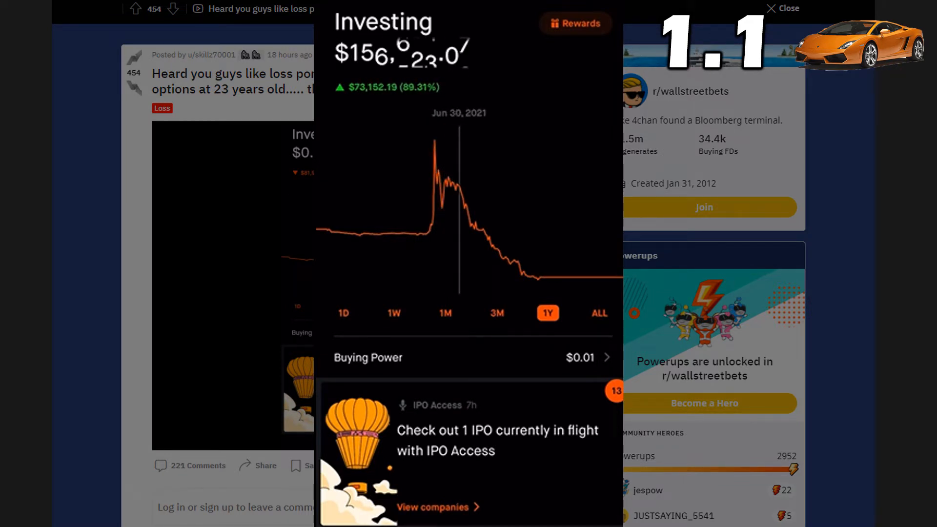
mouse_move(489, 227)
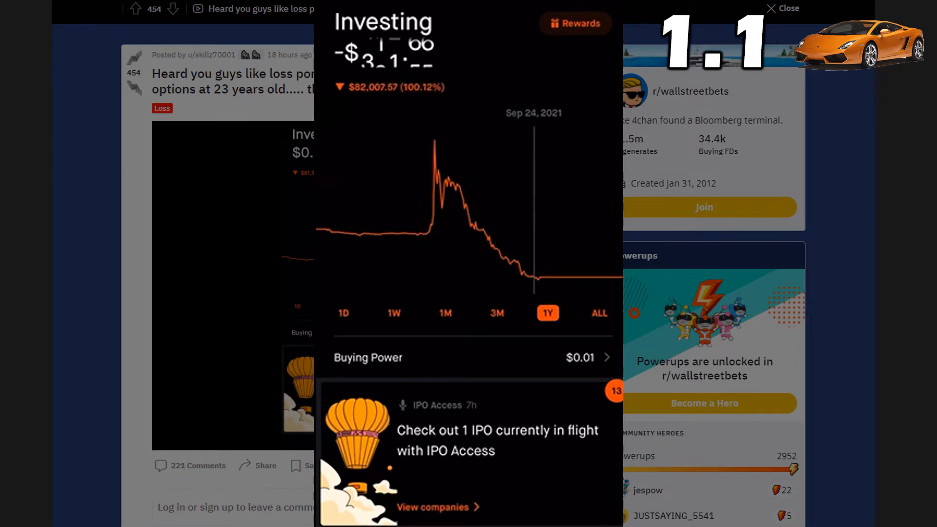
left_click(384, 15)
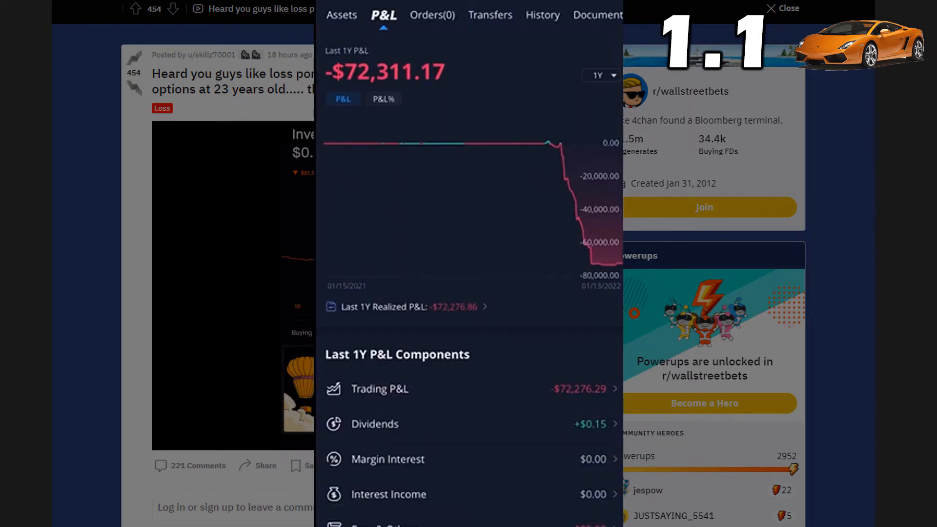
mouse_move(420, 143)
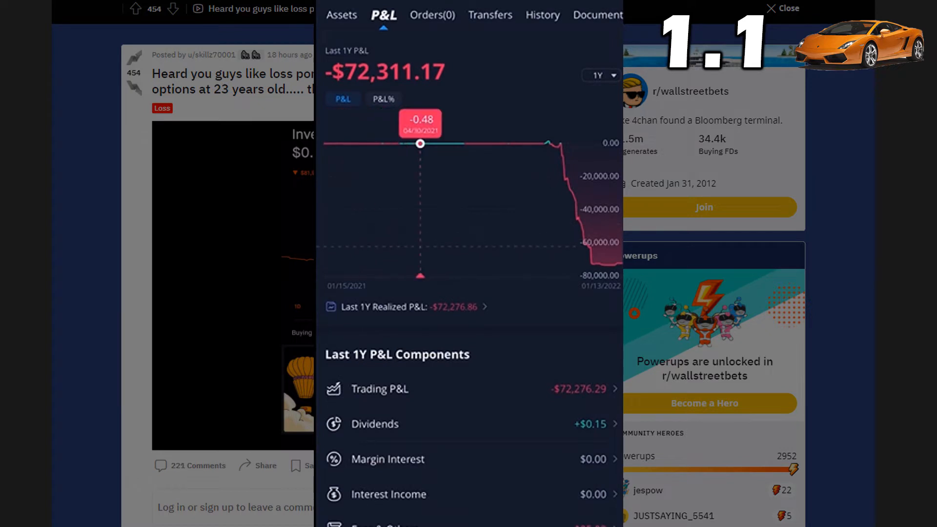
mouse_move(548, 142)
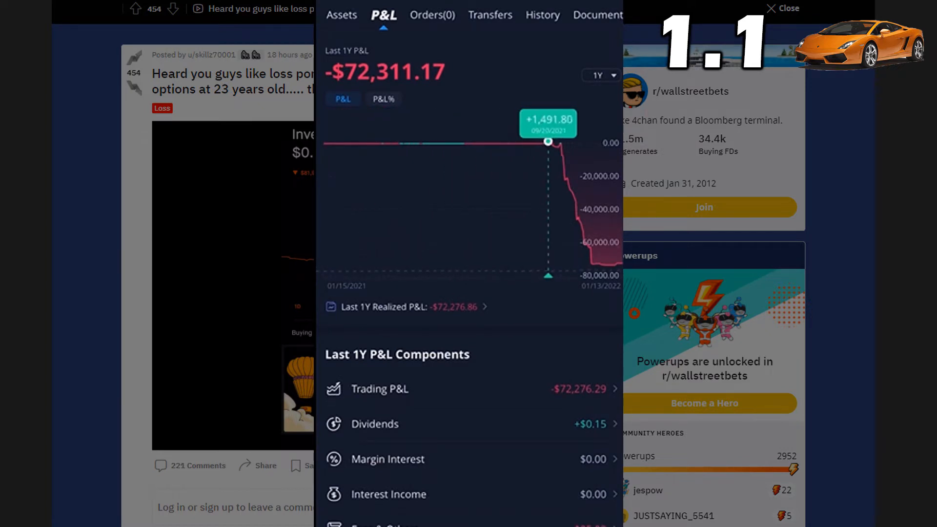
mouse_move(560, 143)
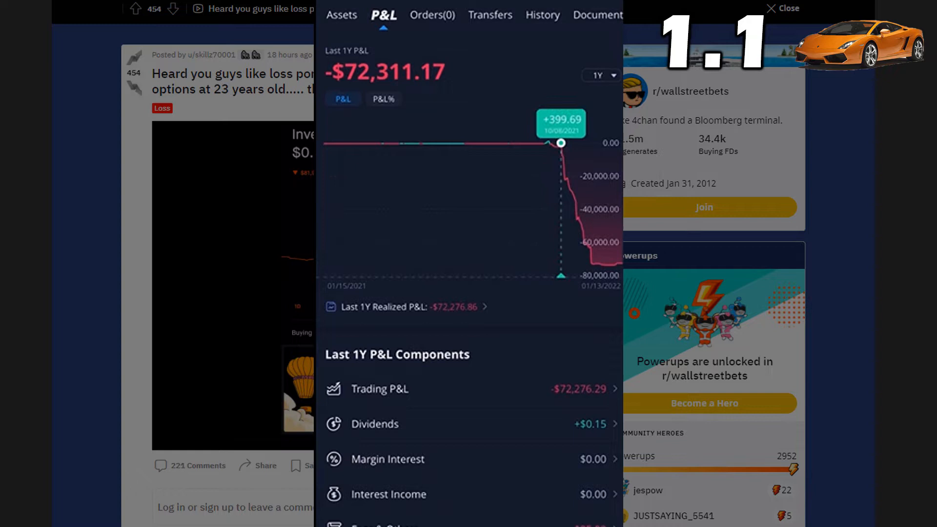
mouse_move(581, 228)
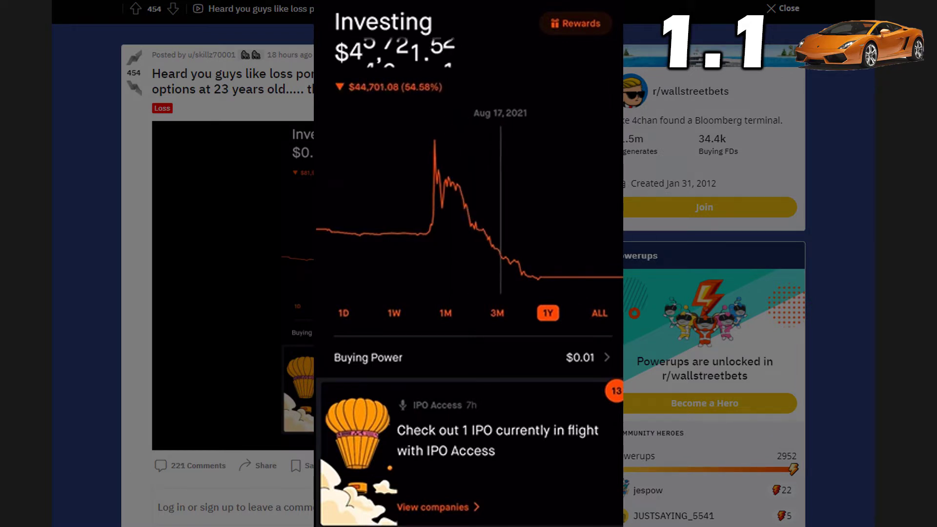
mouse_move(547, 260)
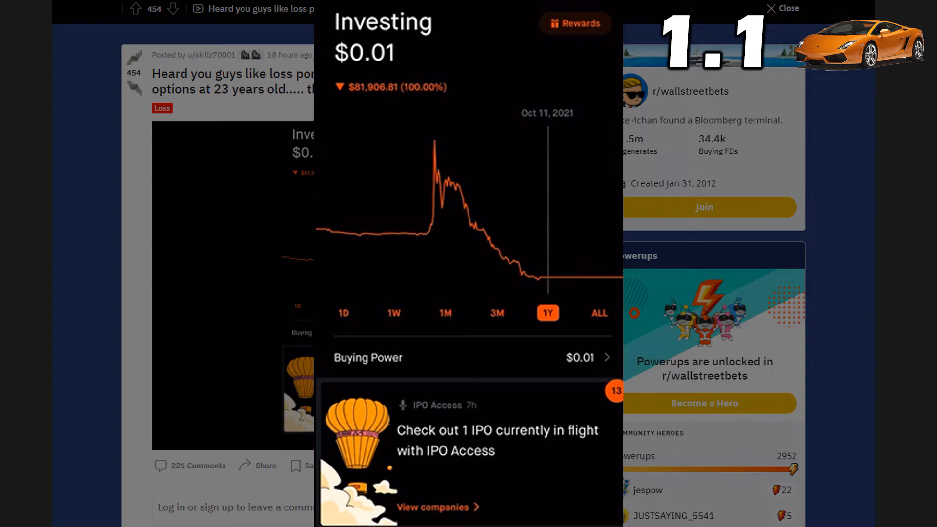
left_click(383, 15)
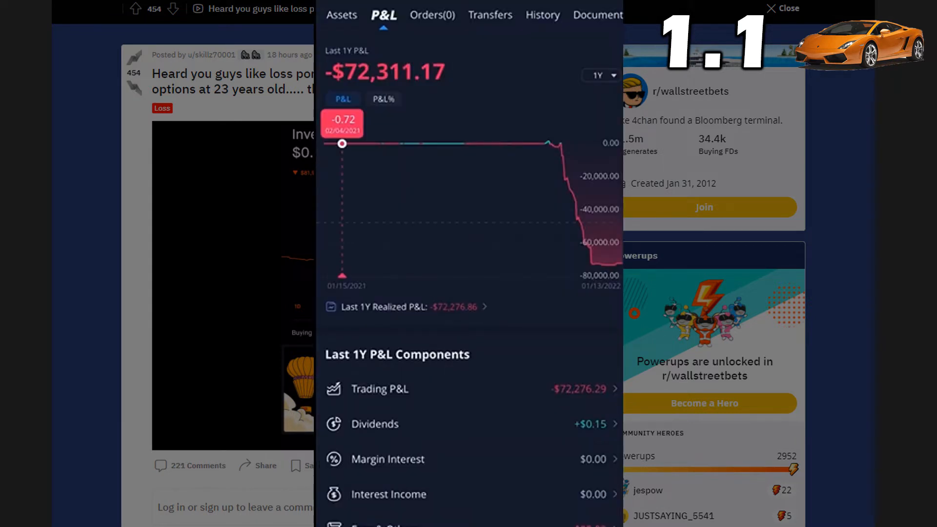
mouse_move(462, 143)
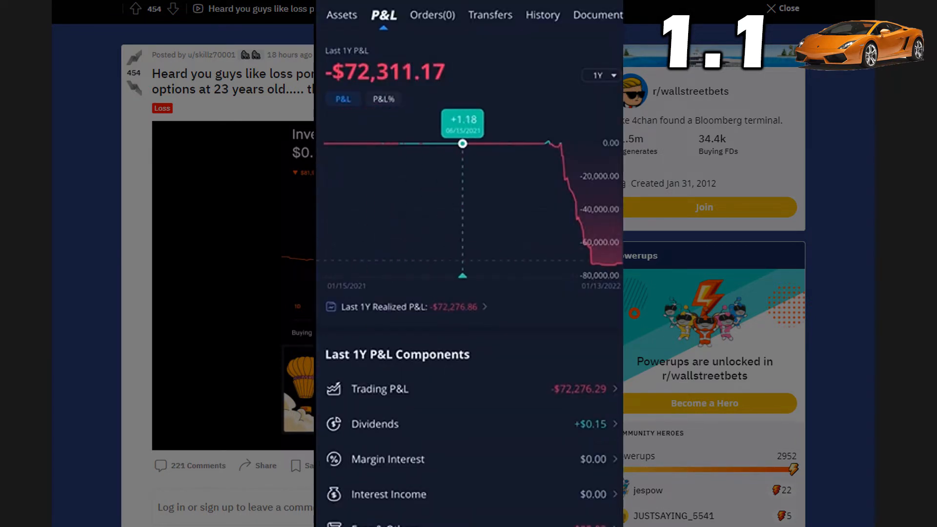
mouse_move(556, 147)
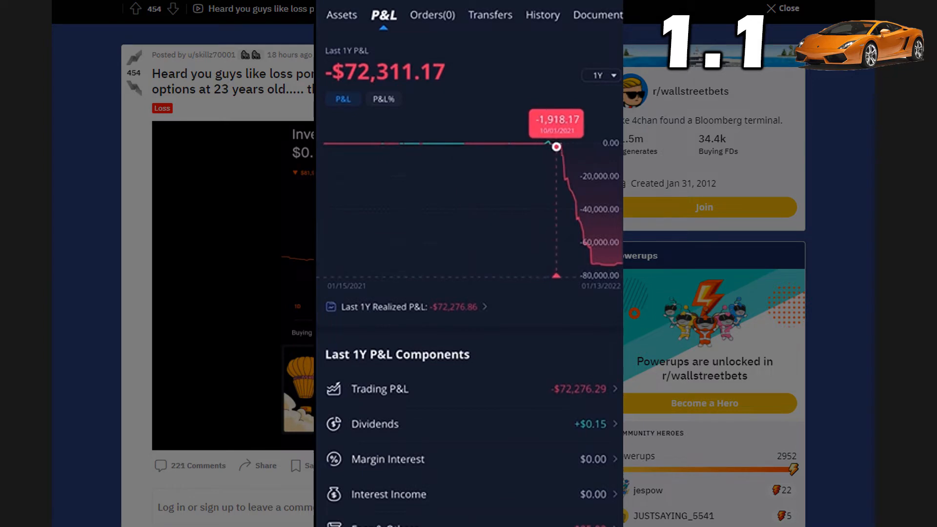
mouse_move(564, 180)
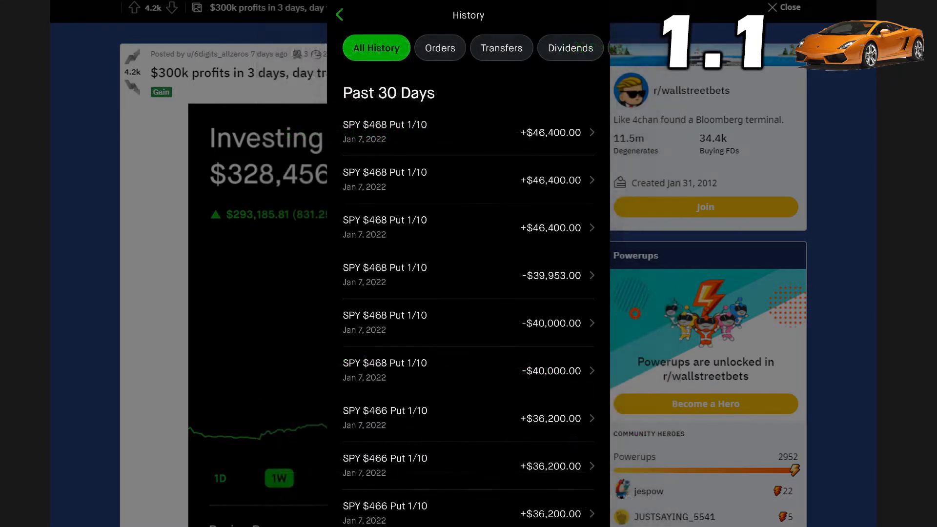
- Scroll through the $300k gain post's History screenshot of SPY put and call trades
scroll("down", 3)
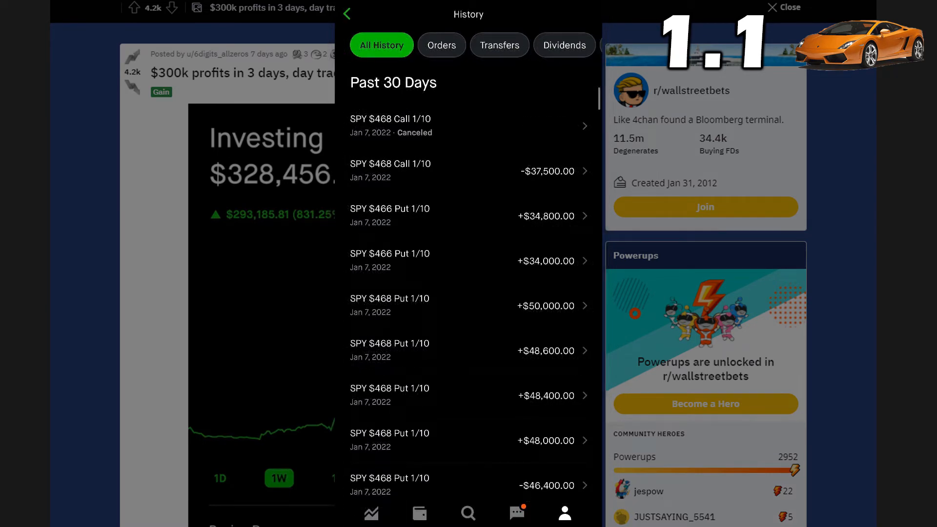
scroll("down", 3)
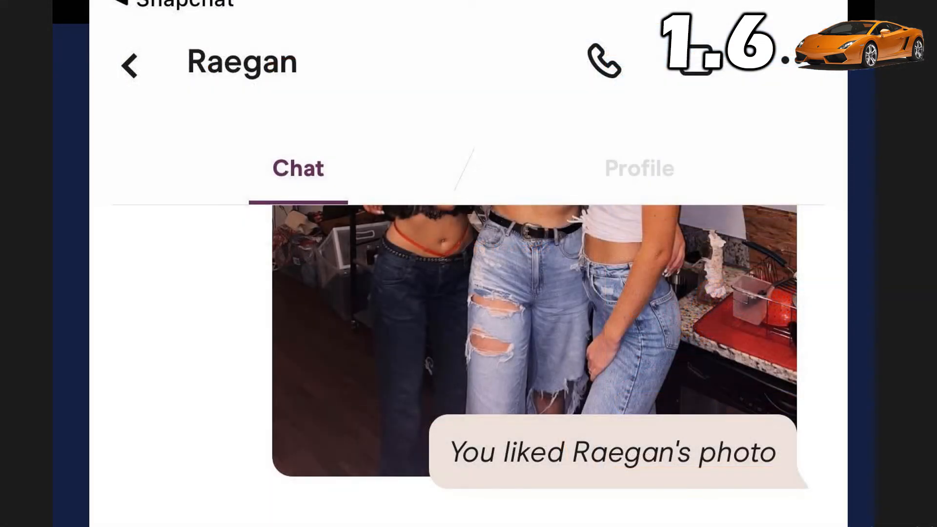
- Scroll past the dating-app chat to the 'Glock 9' loss post, down 96.53% to $7,265.33
scroll("down", 3)
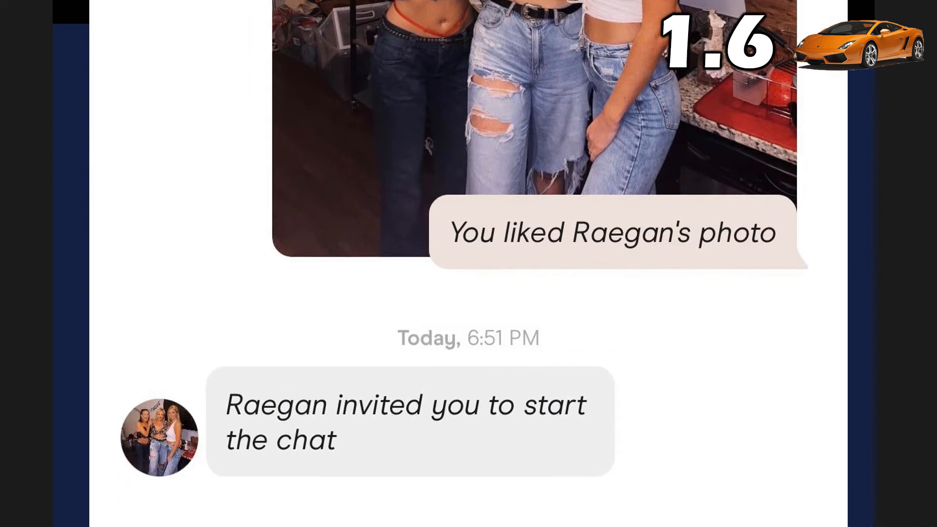
scroll("down", 3)
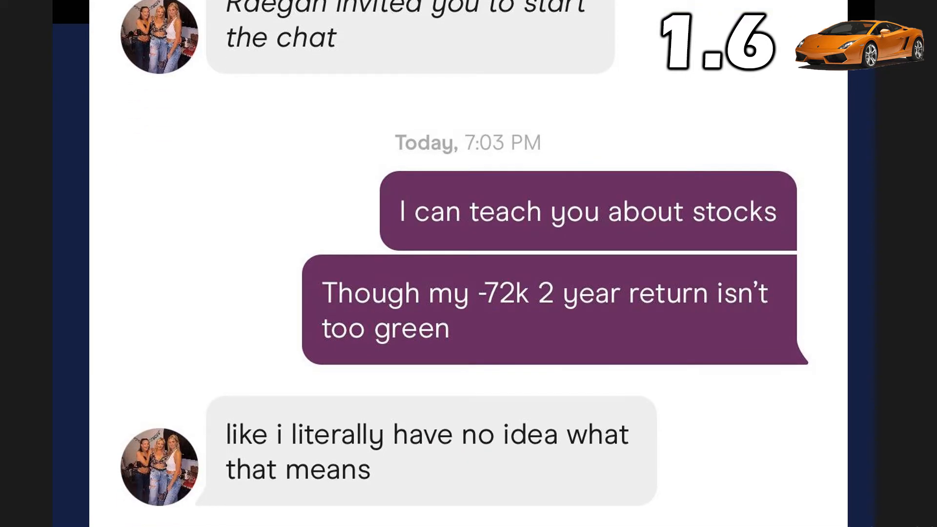
scroll("down", 3)
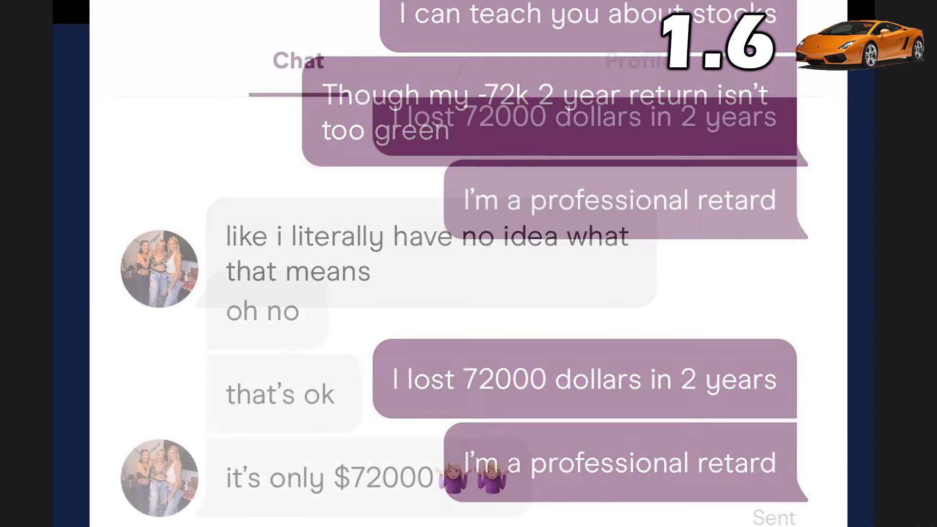
scroll("down", 3)
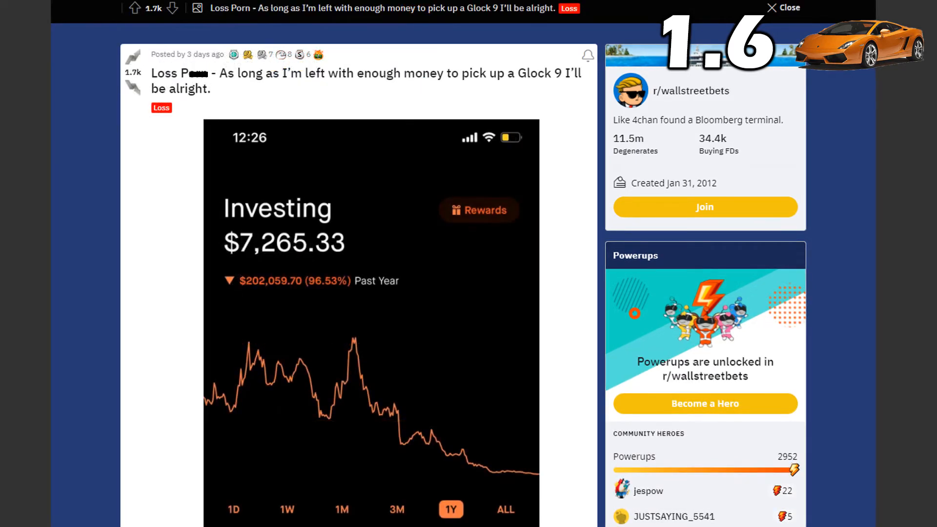
left_click(370, 322)
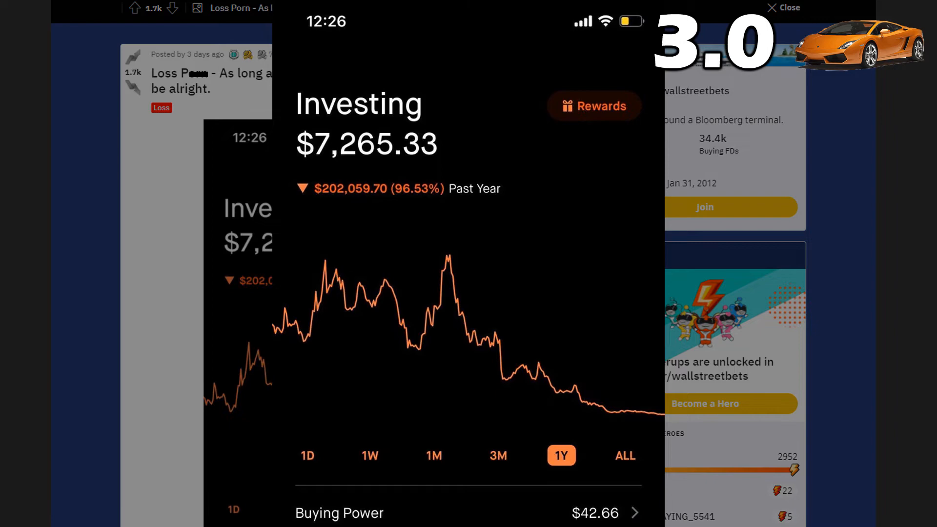
left_click(783, 8)
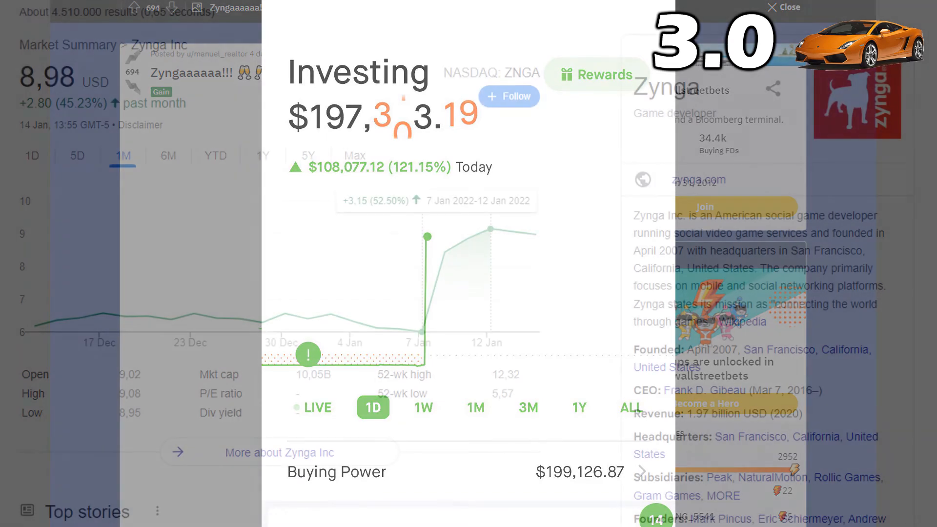
- Open the 'Is it f***ed up that I laugh' loss post showing -$89,872.28 (99.01%) all time
left_click(784, 6)
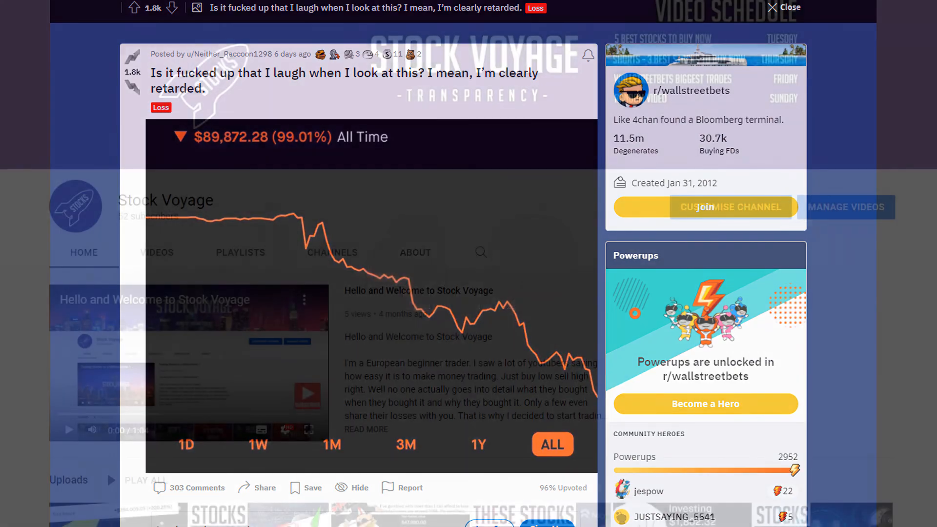
- Switch to the Stock Voyage channel Home tab and scroll down through its uploads and playlist shelves
left_click(772, 7)
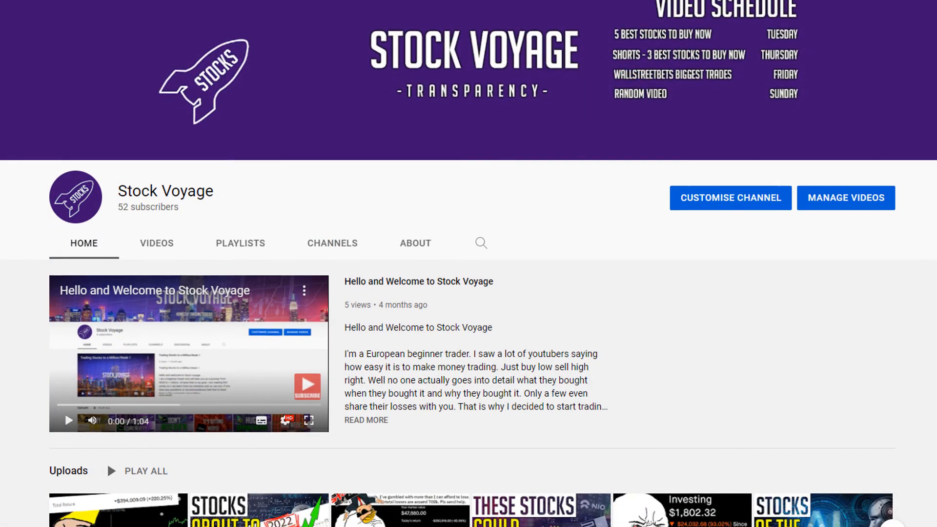
scroll("down", 3)
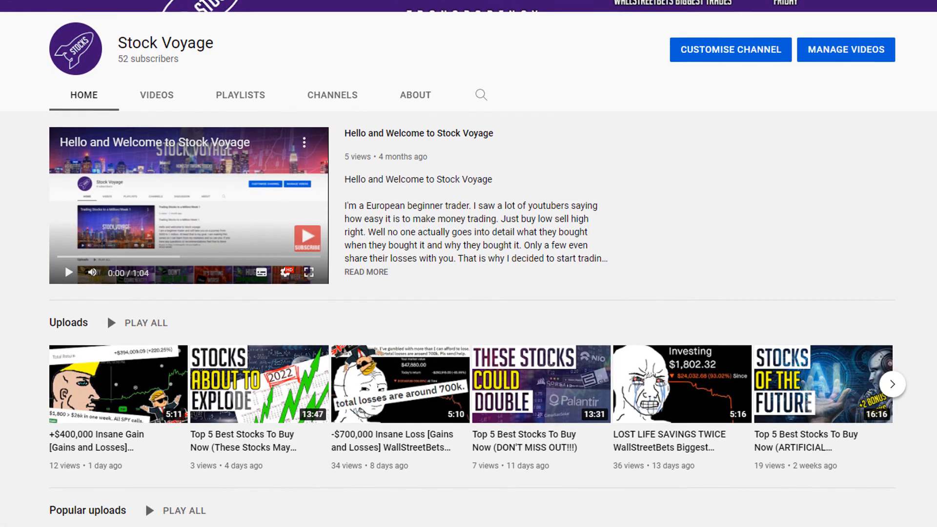
scroll("down", 3)
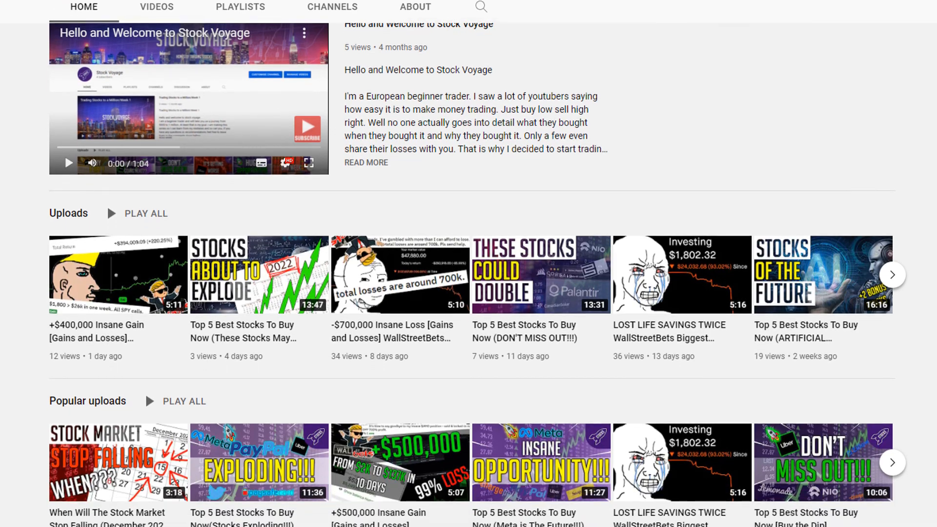
scroll("down", 3)
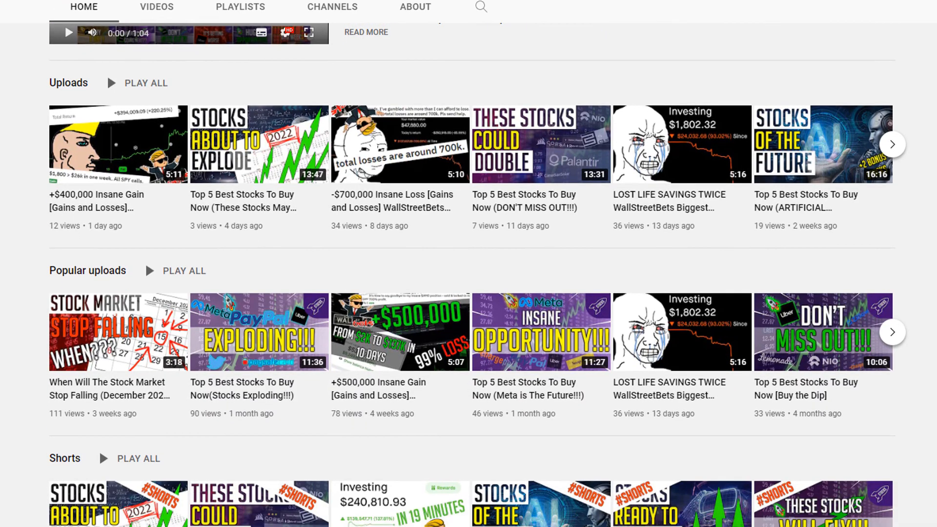
scroll("down", 3)
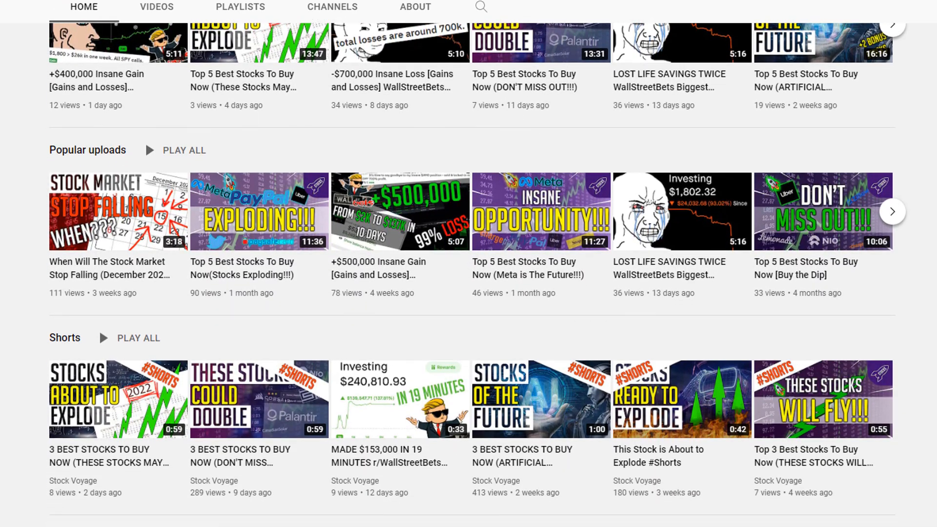
scroll("down", 3)
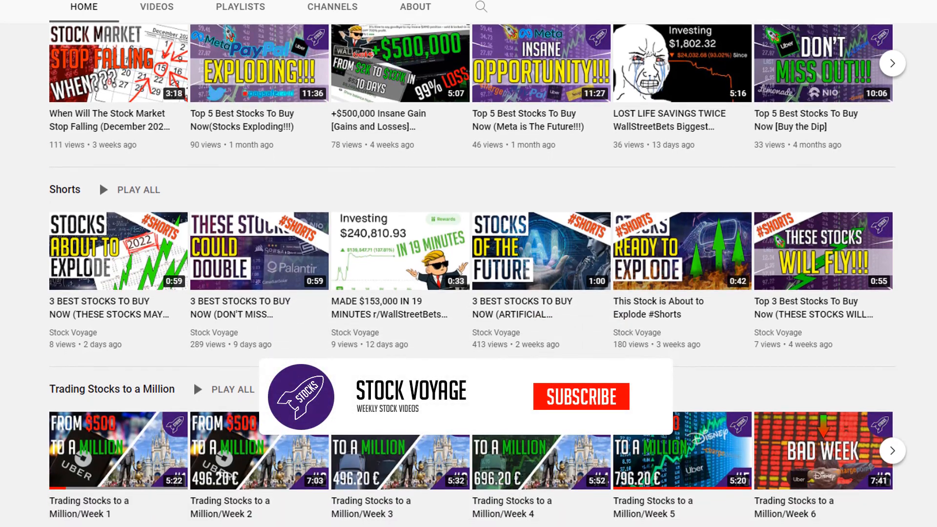
scroll("down", 3)
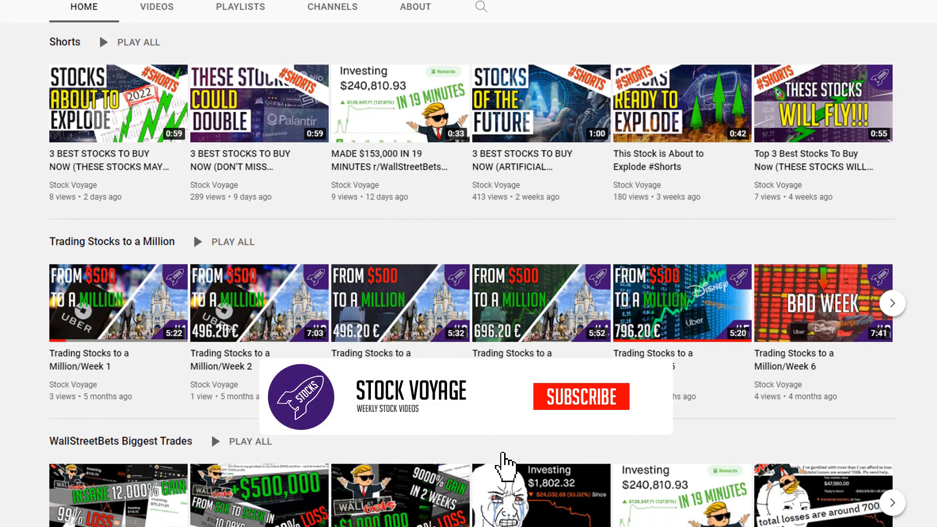
left_click(579, 396)
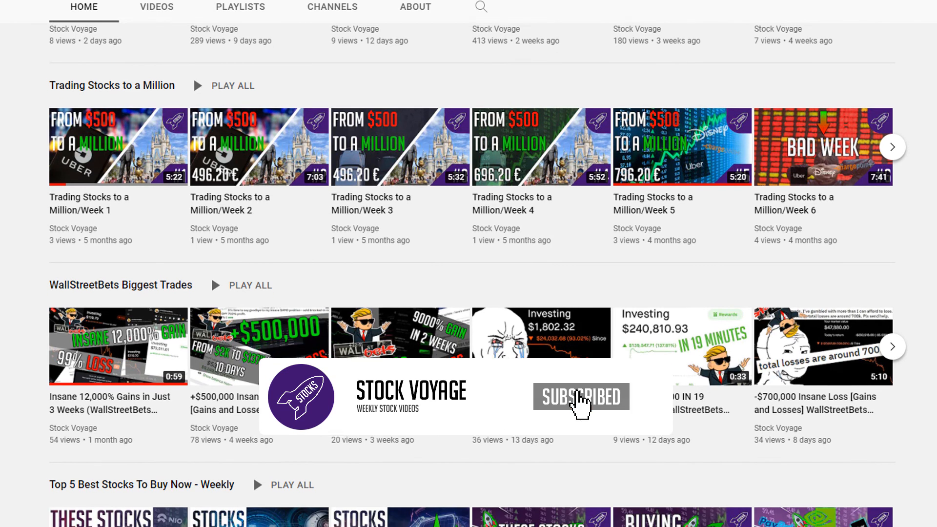
scroll("down", 3)
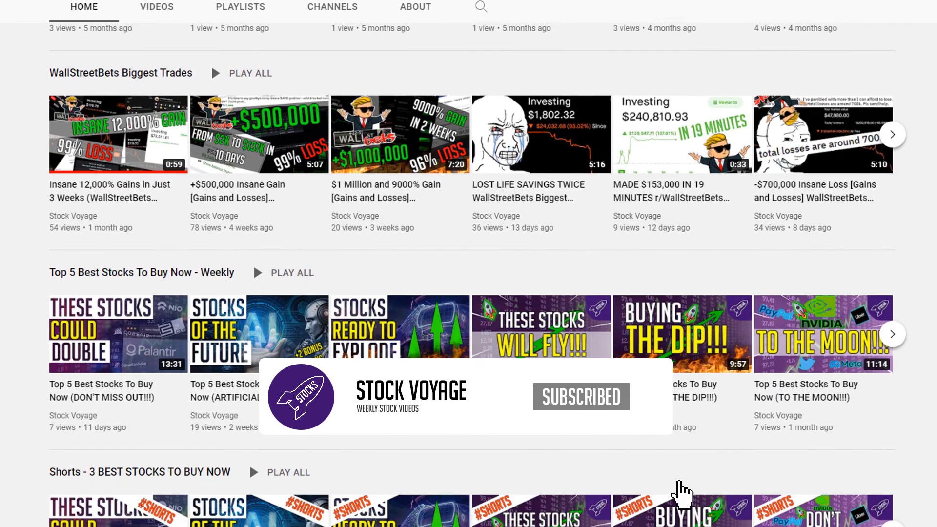
scroll("down", 3)
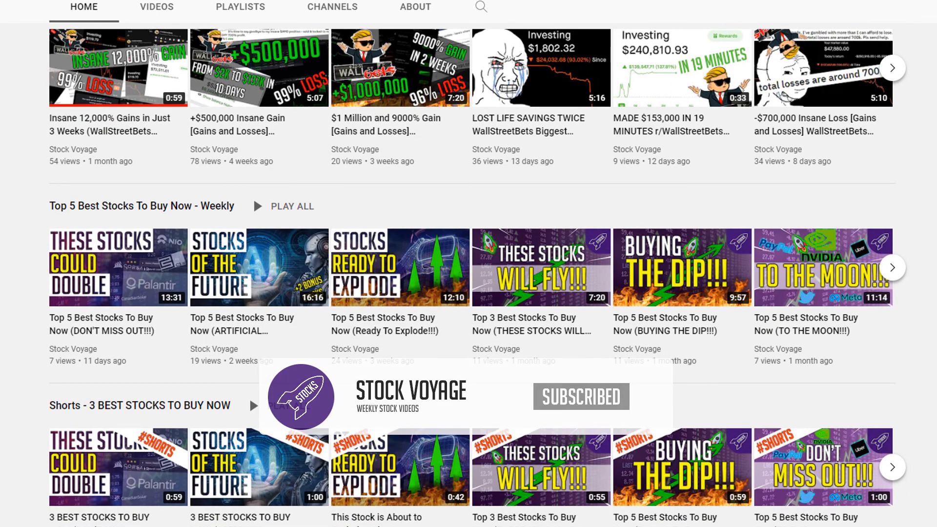